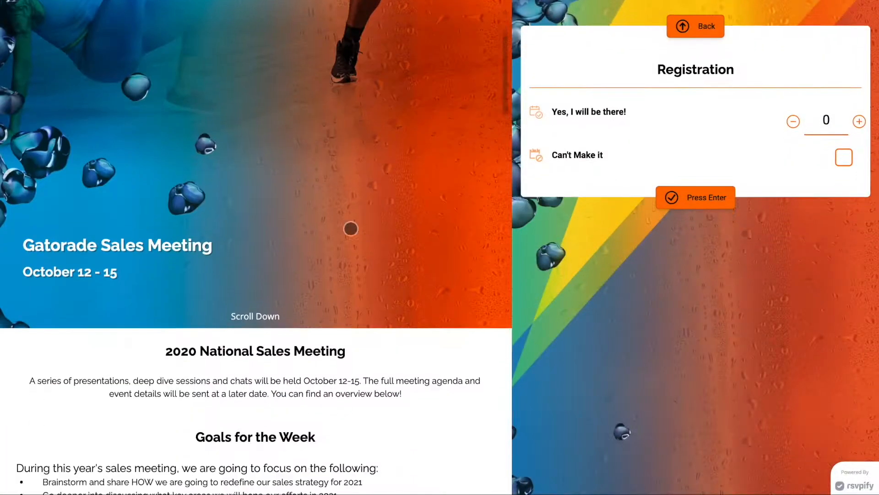
{"action": "scroll", "scroll_direction": "down", "scroll_amount": 3}
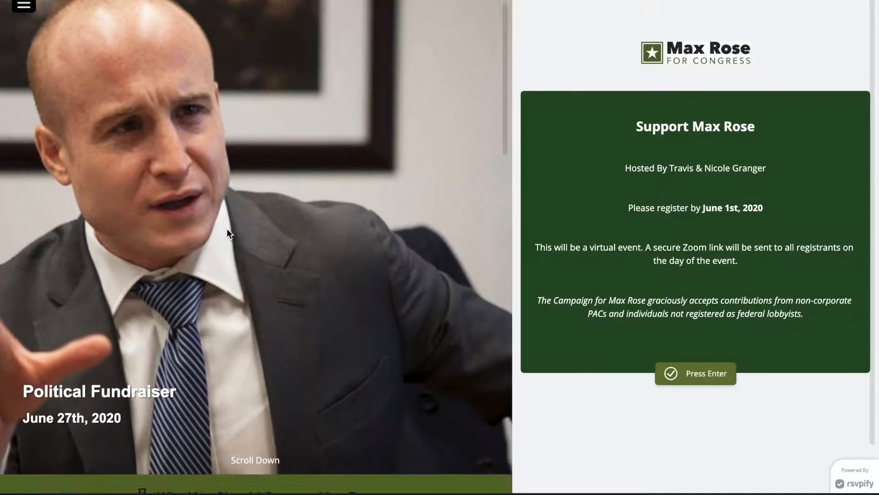
{"action": "scroll", "scroll_direction": "down", "scroll_amount": 3}
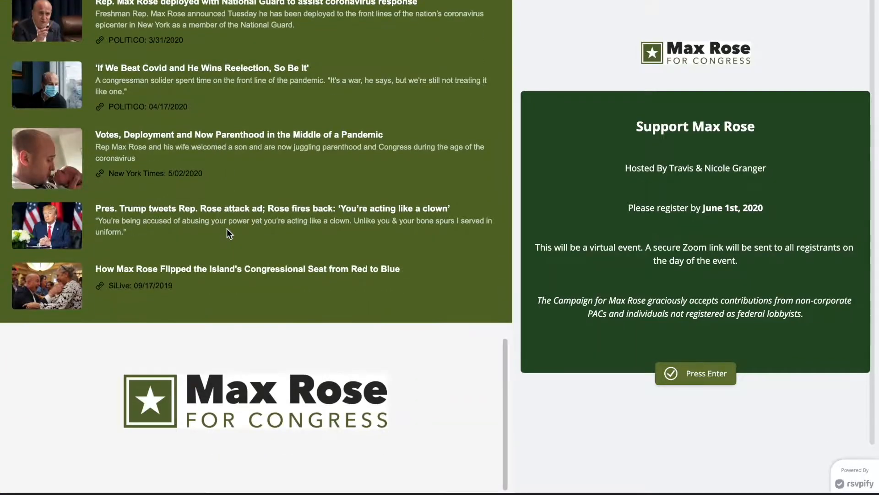
{"action": "left_click", "coordinate": [695, 374]}
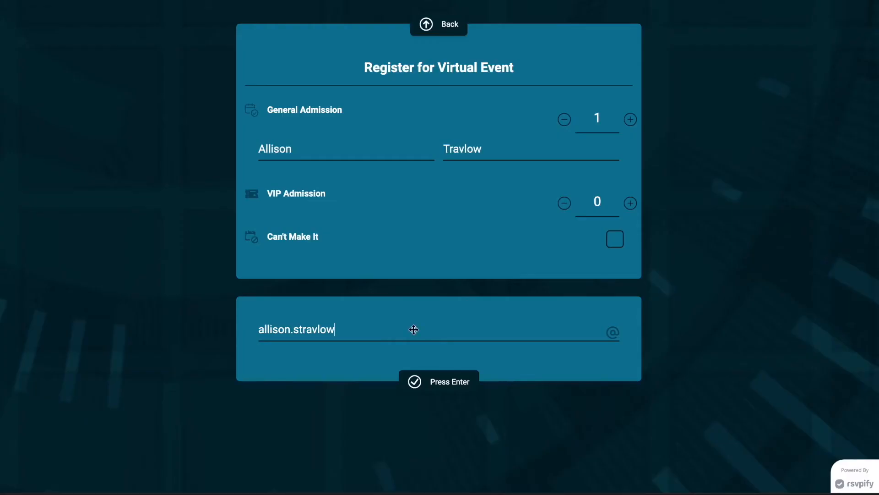
{"action": "type", "text": "@company.com"}
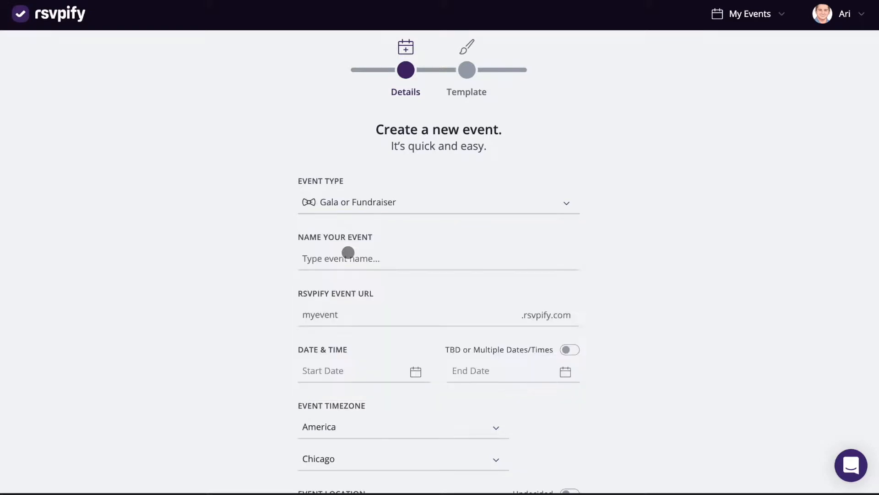
Step: Name the event Legends Gala, choose an expected guest count, and continue to templates
{"action": "type", "text": "Legends Gala"}
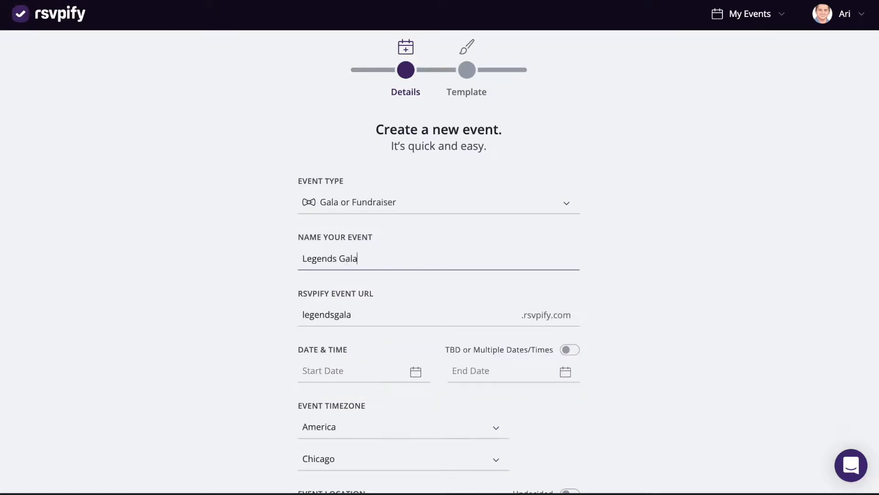
{"action": "scroll", "scroll_direction": "down", "scroll_amount": 3}
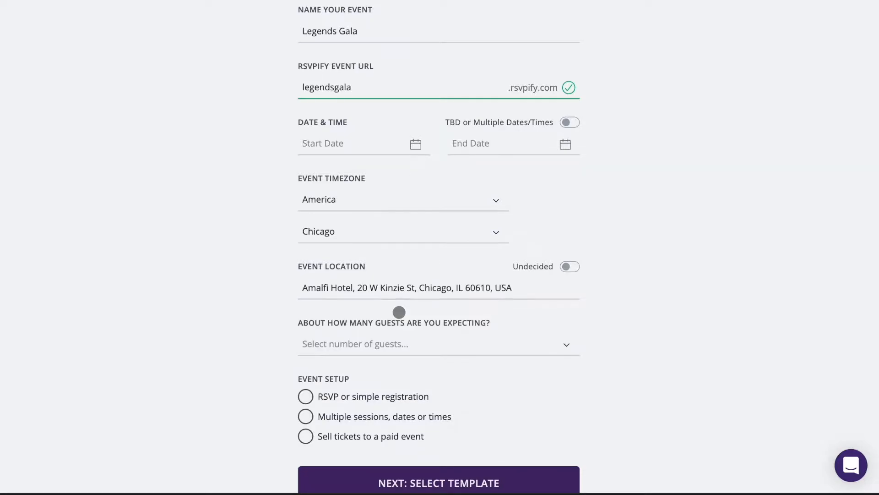
{"action": "left_click", "coordinate": [439, 343]}
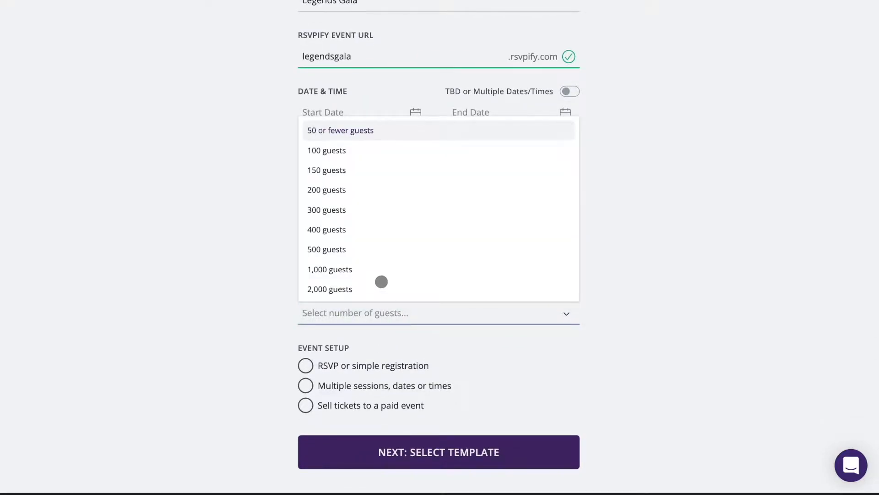
{"action": "left_click", "coordinate": [439, 452]}
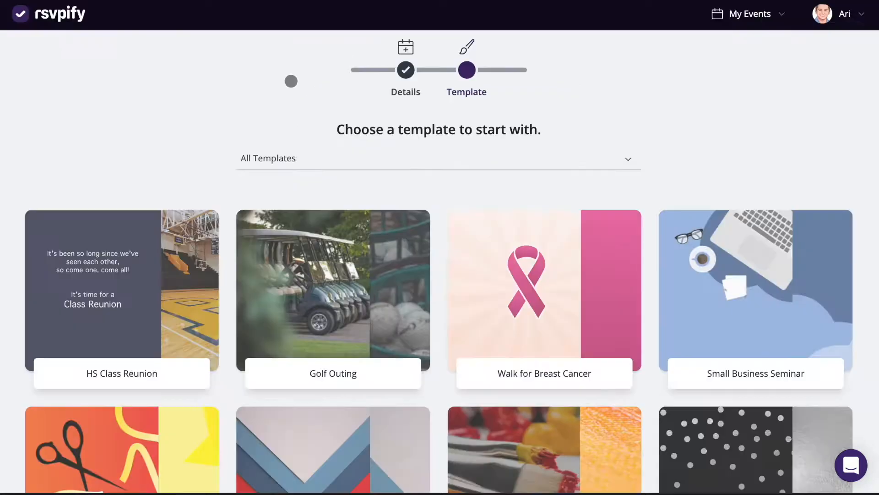
Step: Scroll the template gallery and pick a template for Legends Gala
{"action": "scroll", "scroll_direction": "down", "scroll_amount": 3}
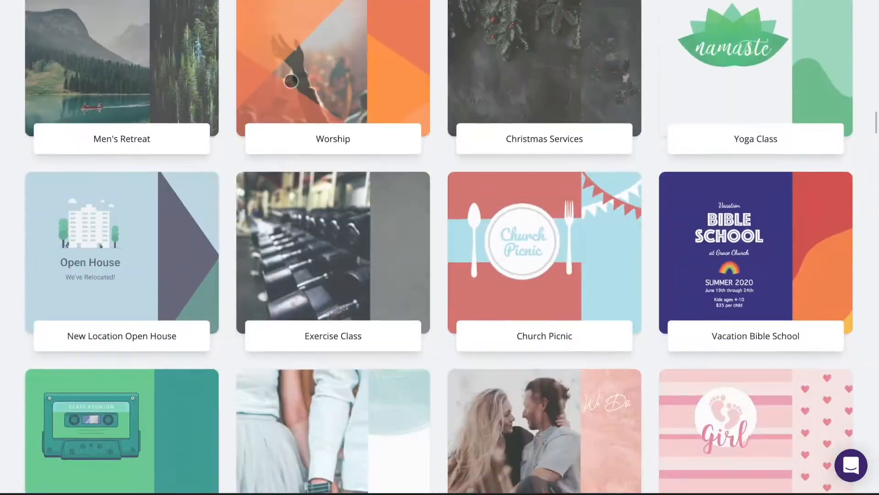
{"action": "scroll", "scroll_direction": "down", "scroll_amount": 3}
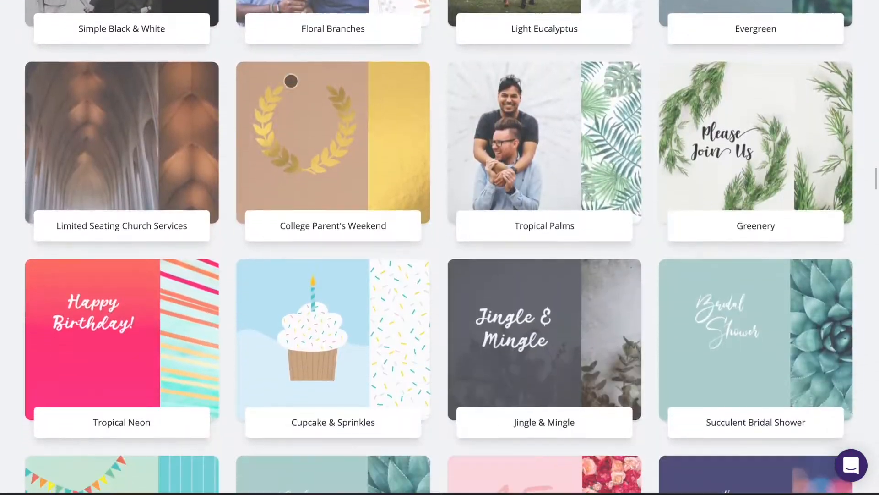
{"action": "left_click", "coordinate": [332, 143]}
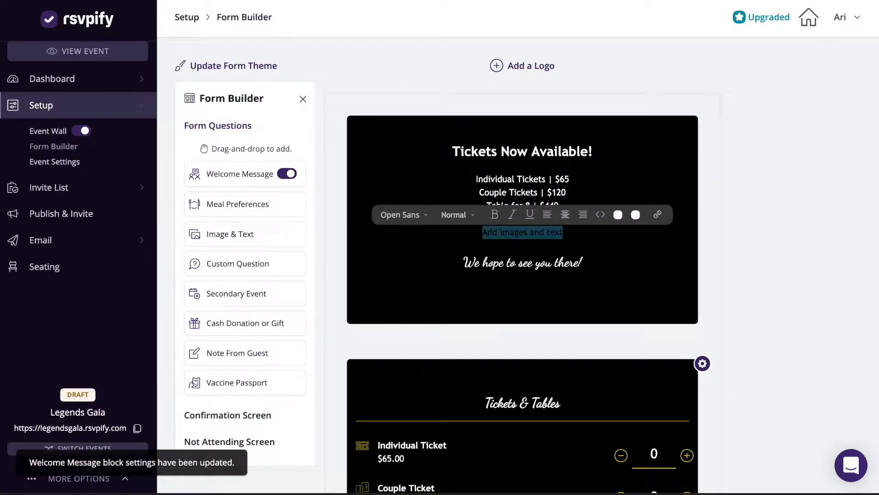
Step: Add a performer photo to the welcome message and open the Individual Ticket tier settings
{"action": "left_click", "coordinate": [455, 214]}
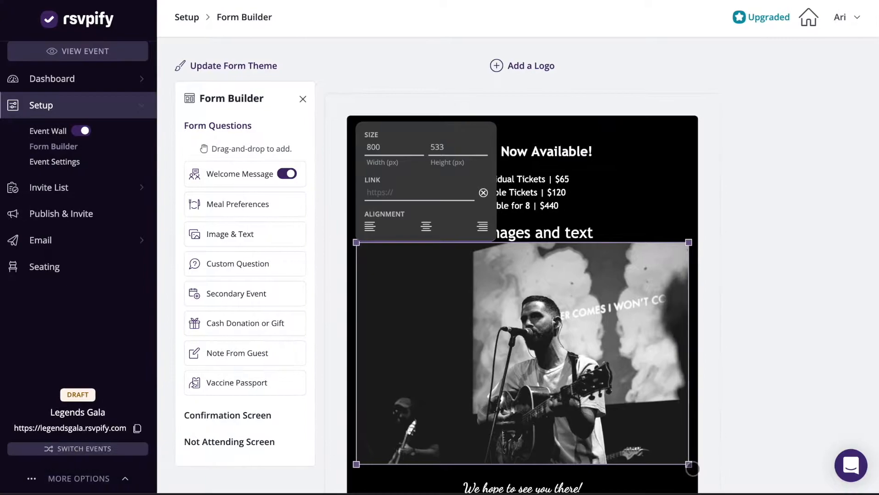
{"action": "scroll", "scroll_direction": "down", "scroll_amount": 3}
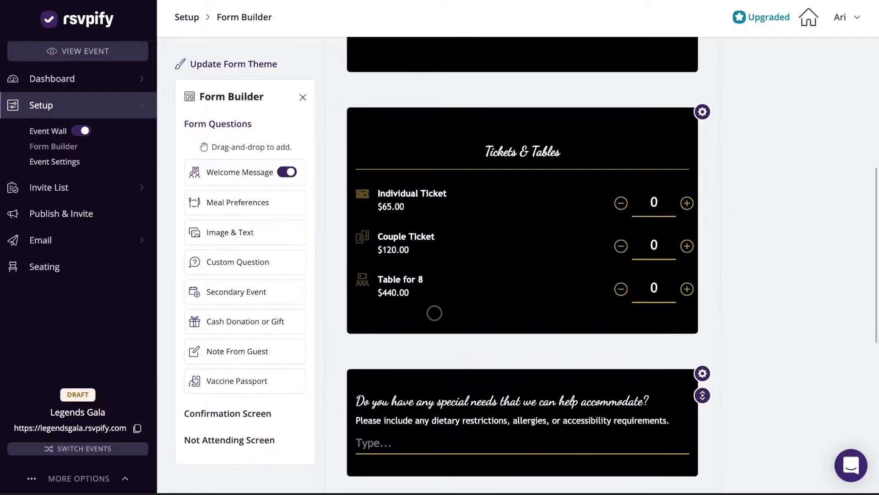
{"action": "left_click", "coordinate": [702, 111]}
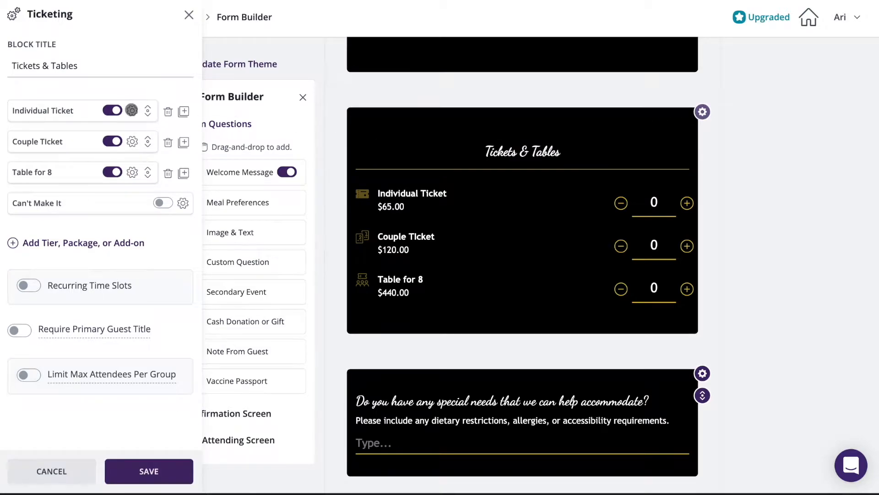
{"action": "left_click", "coordinate": [132, 110]}
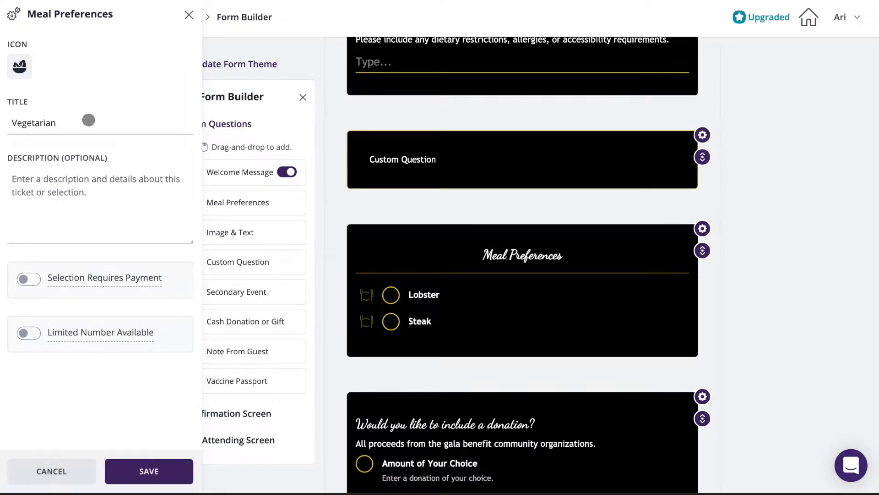
Step: In the form theme, pick and adjust a new background colour and change the text colour
{"action": "left_click", "coordinate": [238, 63]}
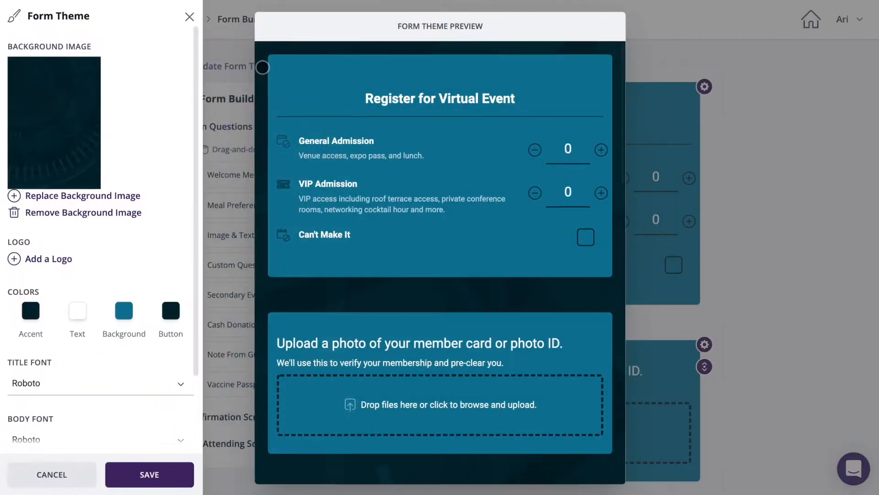
{"action": "left_click", "coordinate": [123, 309]}
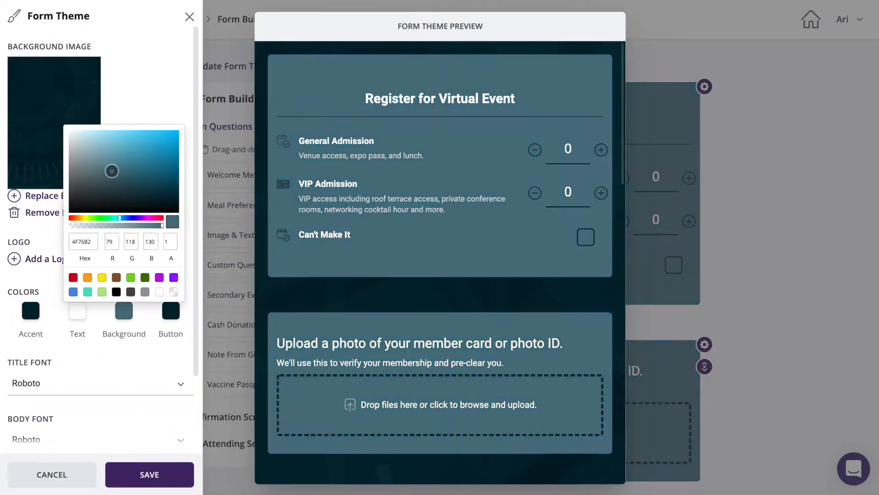
{"action": "left_click_drag", "start_coordinate": [112, 171], "coordinate": [172, 165]}
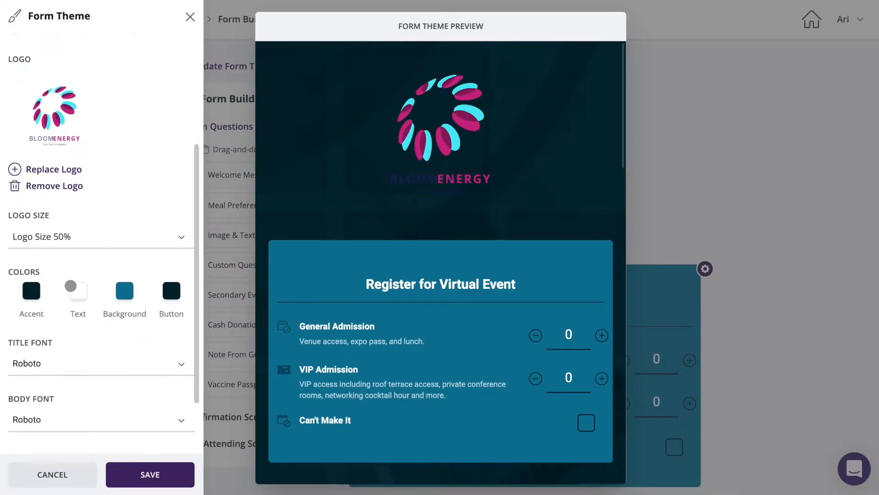
{"action": "left_click", "coordinate": [77, 292]}
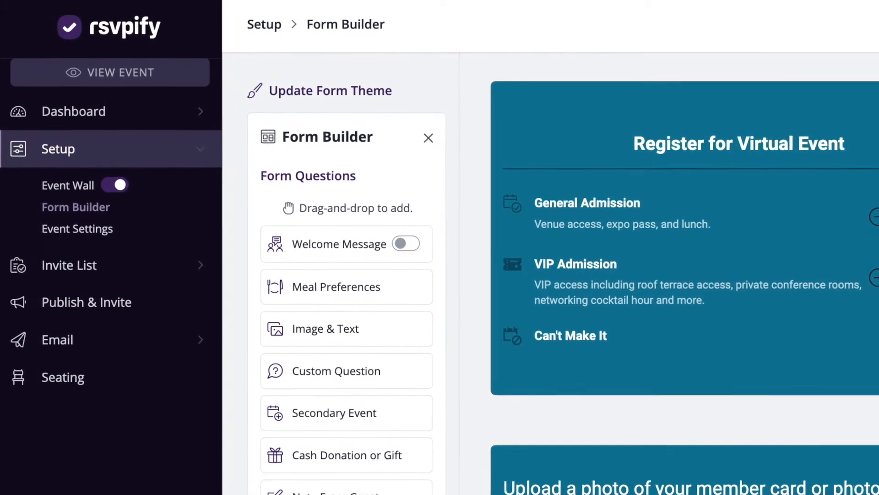
Step: Review guest replies on the dashboard overview, then the sales summary and custom question responses
{"action": "left_click", "coordinate": [73, 111]}
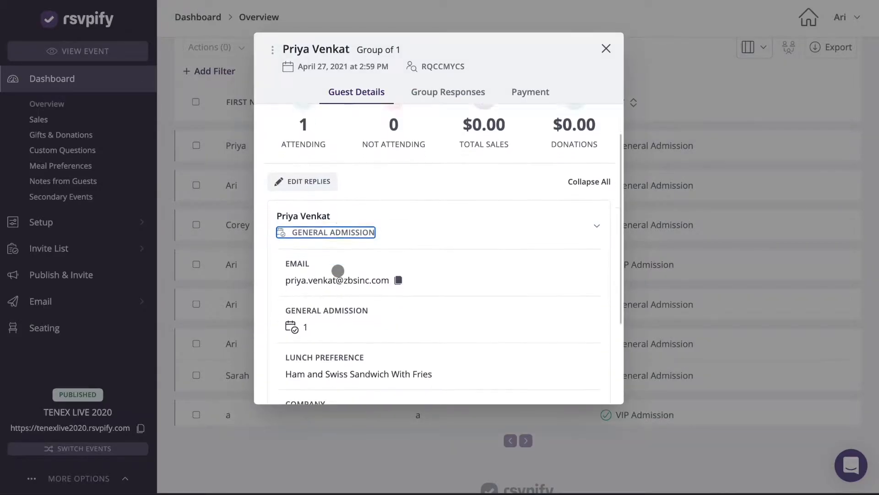
{"action": "left_click", "coordinate": [606, 49]}
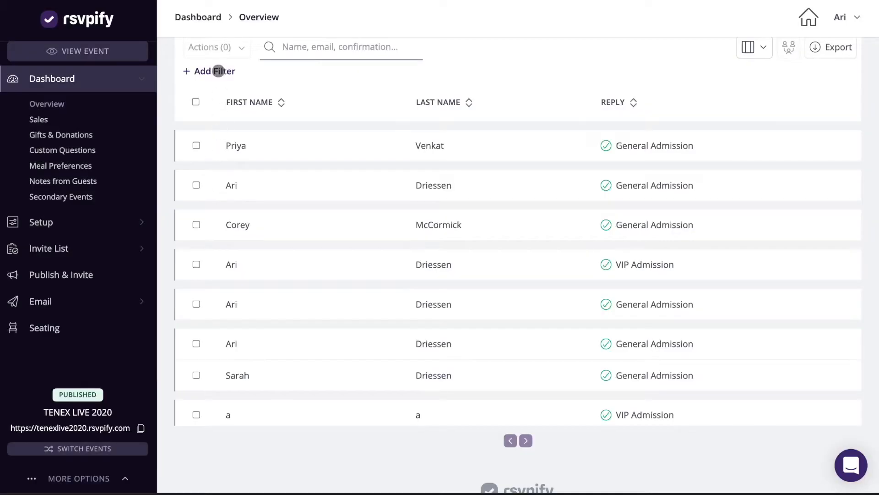
{"action": "left_click", "coordinate": [39, 119]}
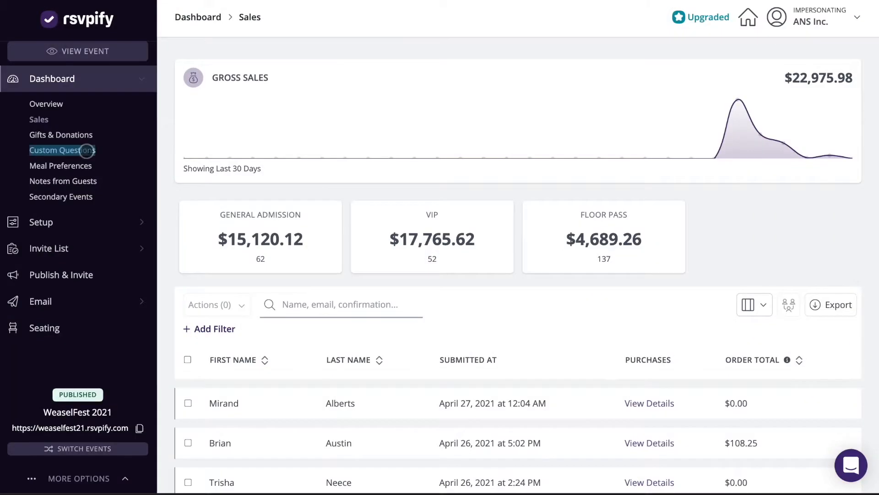
{"action": "left_click", "coordinate": [62, 150]}
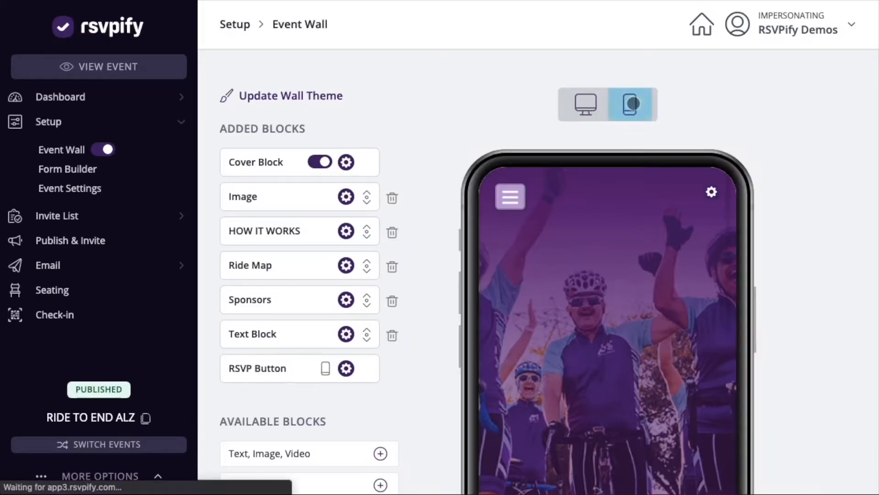
Step: Scroll to the Sponsors section, edit its intro text, and show the insert options
{"action": "scroll", "scroll_direction": "down", "scroll_amount": 3}
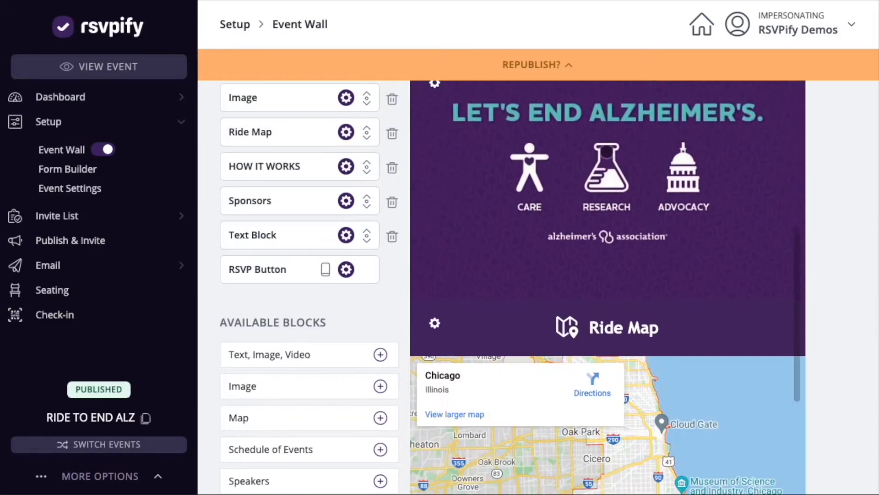
{"action": "scroll", "scroll_direction": "down", "scroll_amount": 3}
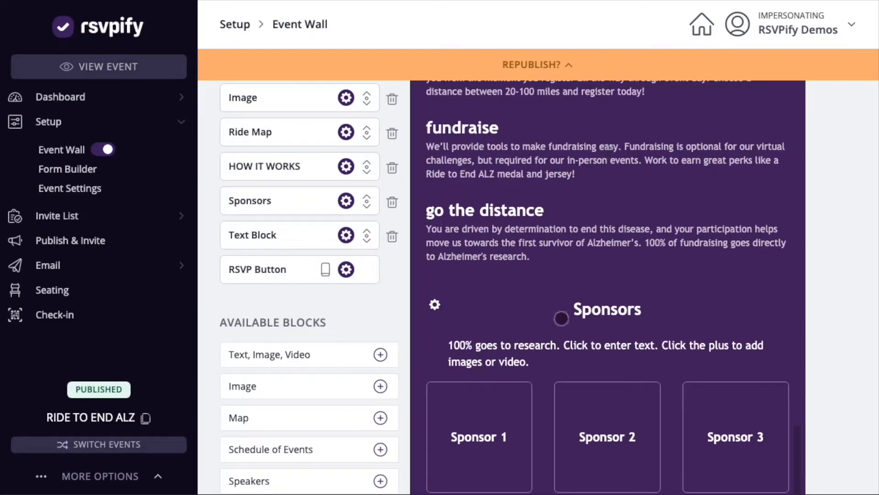
{"action": "type", "text": "tes"}
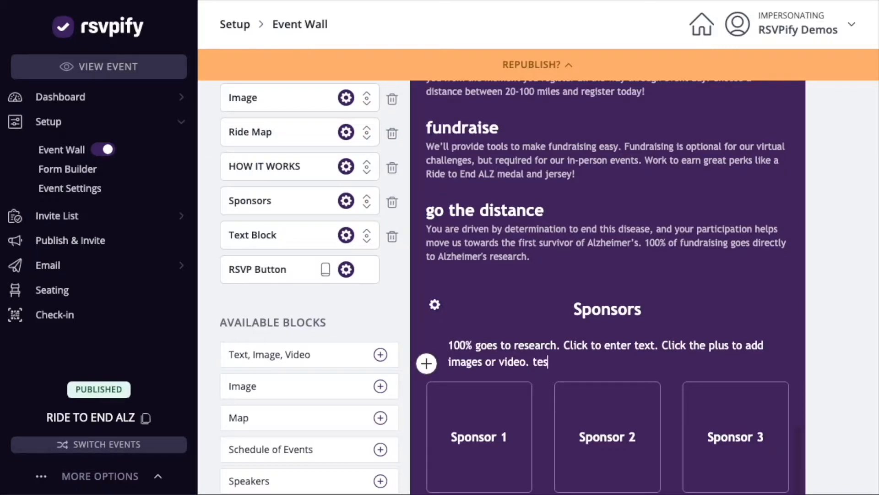
{"action": "left_click", "coordinate": [426, 363]}
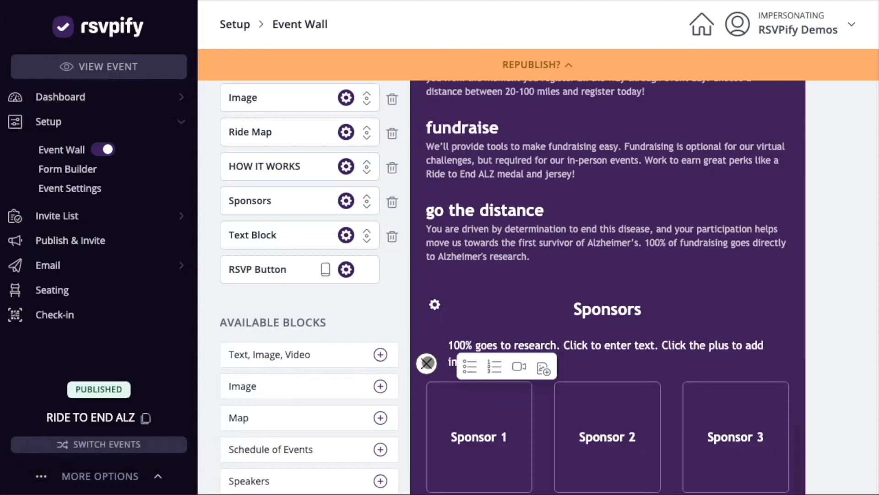
Step: Look through the Ride to End ALZ registration form questions in the Form Builder preview
{"action": "left_click", "coordinate": [67, 169]}
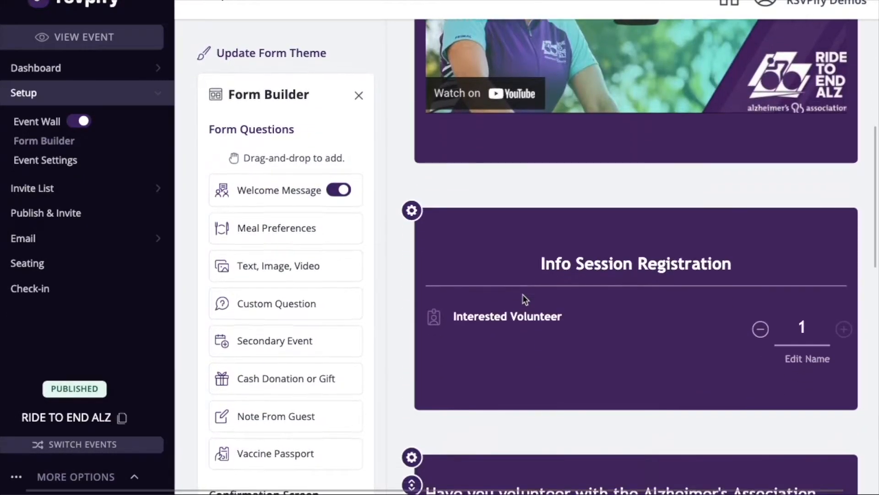
{"action": "scroll", "scroll_direction": "down", "scroll_amount": 3}
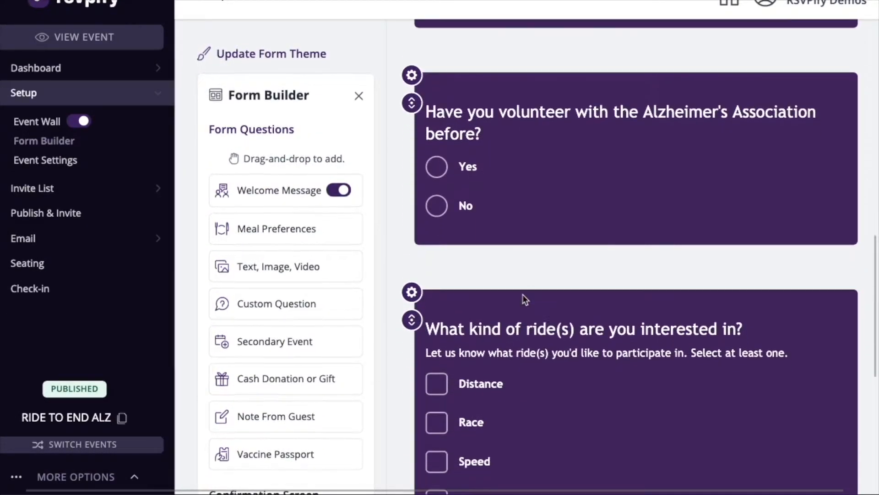
{"action": "scroll", "scroll_direction": "down", "scroll_amount": 3}
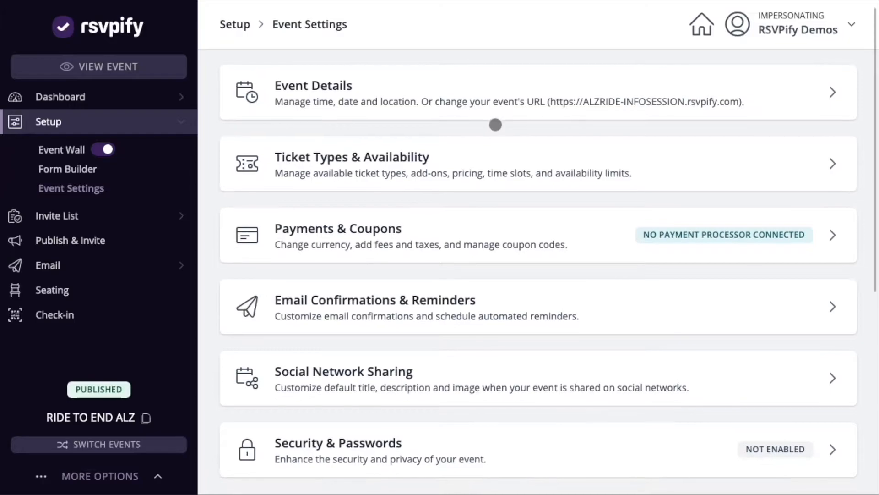
Step: Scroll through all event settings categories, then go to the Invite List
{"action": "scroll", "scroll_direction": "down", "scroll_amount": 3}
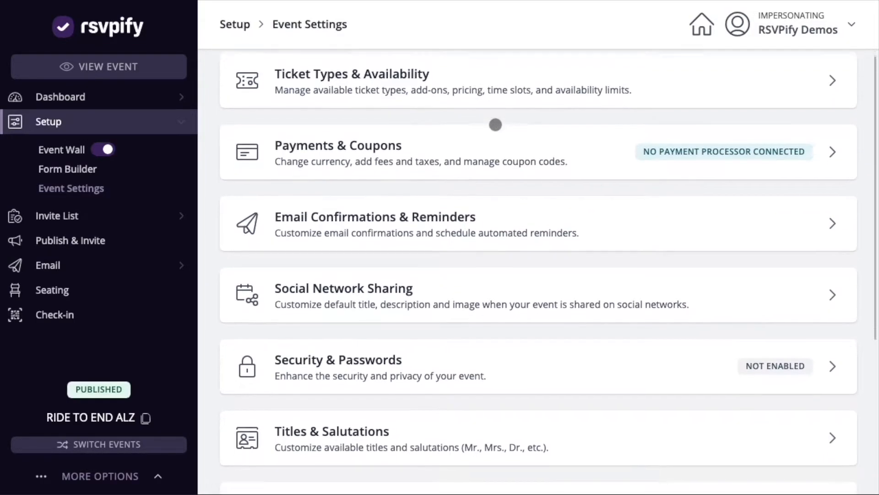
{"action": "scroll", "scroll_direction": "down", "scroll_amount": 3}
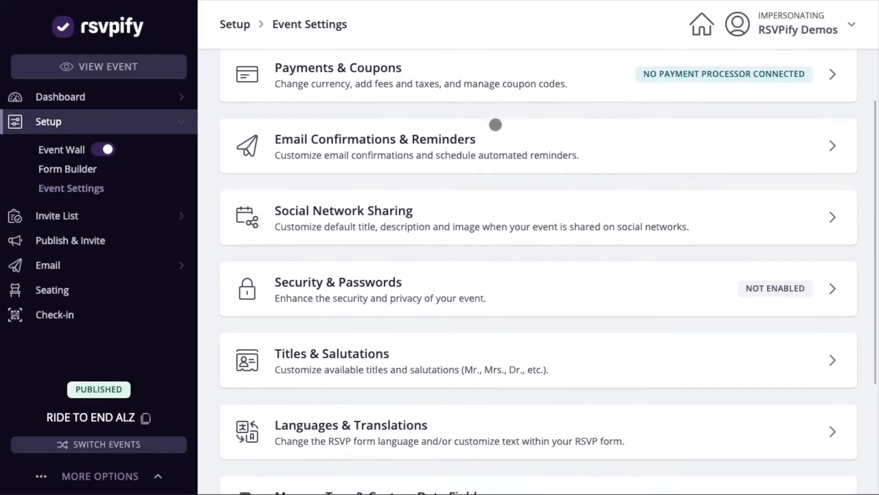
{"action": "scroll", "scroll_direction": "down", "scroll_amount": 3}
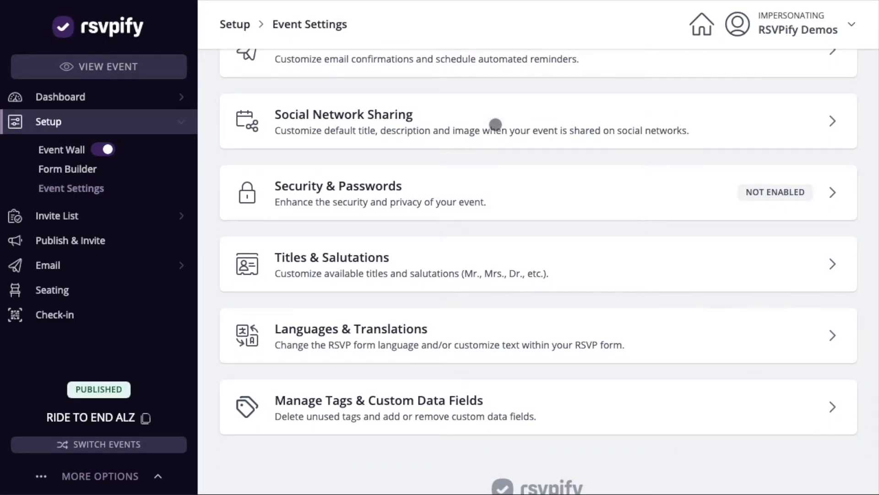
{"action": "mouse_move", "coordinate": [495, 124]}
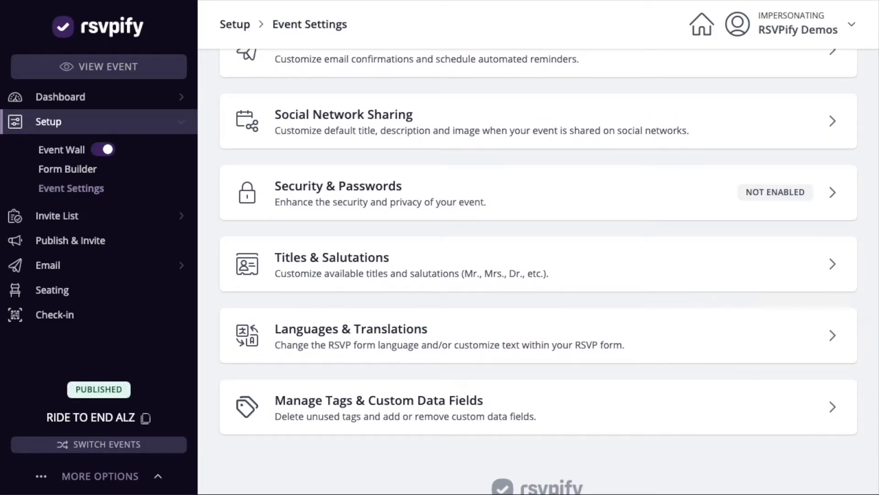
{"action": "left_click", "coordinate": [57, 215]}
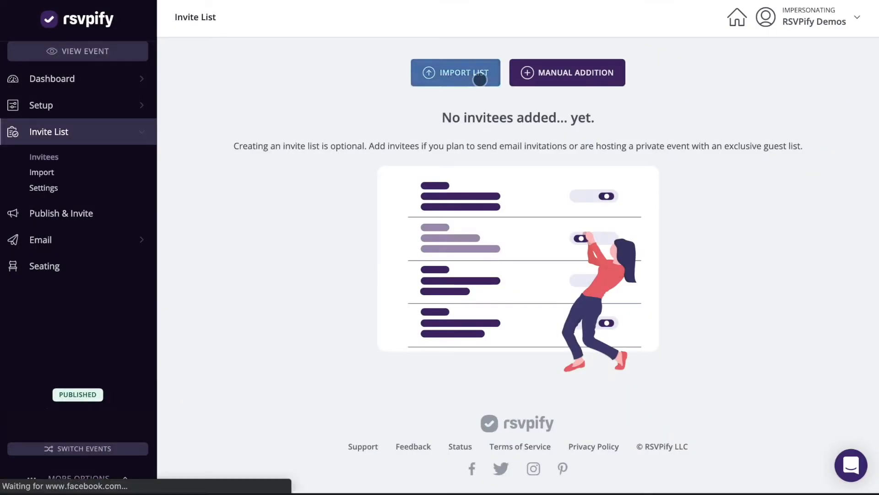
{"action": "left_click", "coordinate": [455, 73]}
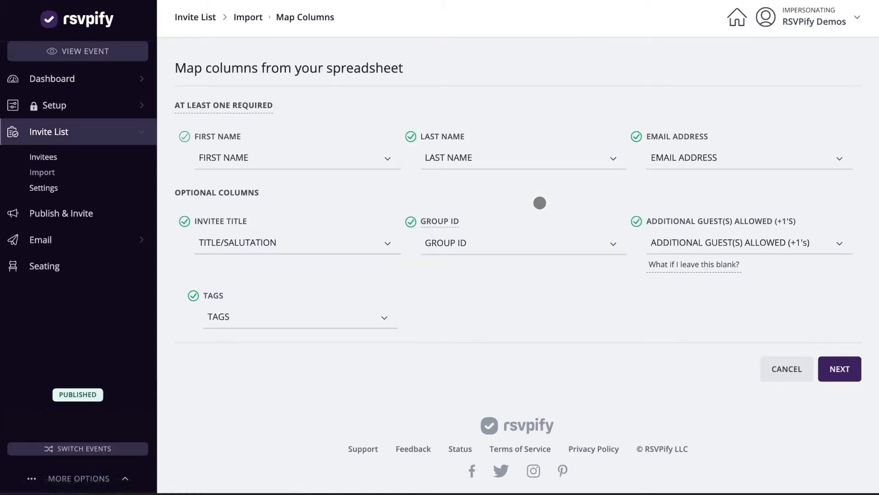
{"action": "left_click", "coordinate": [840, 368]}
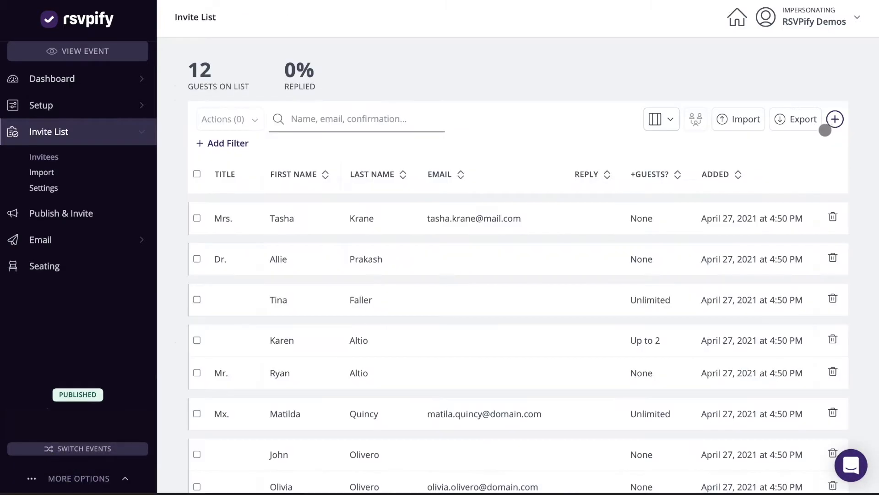
{"action": "left_click", "coordinate": [835, 119]}
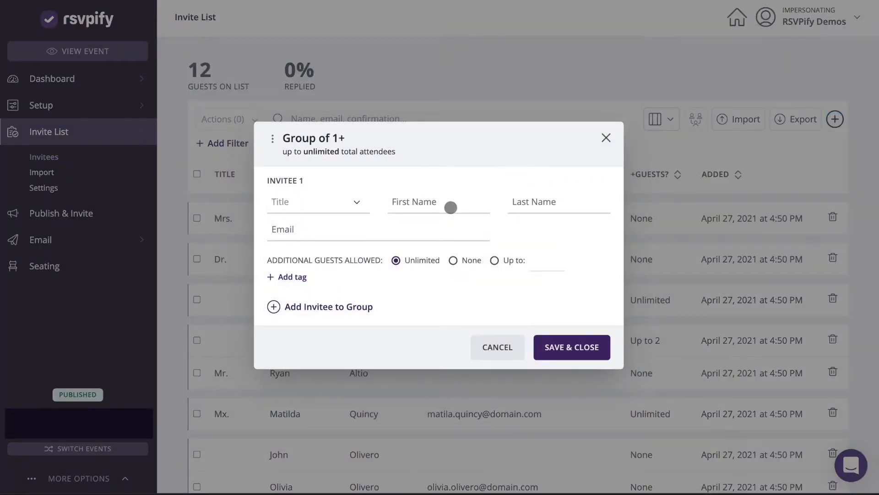
{"action": "left_click", "coordinate": [439, 202]}
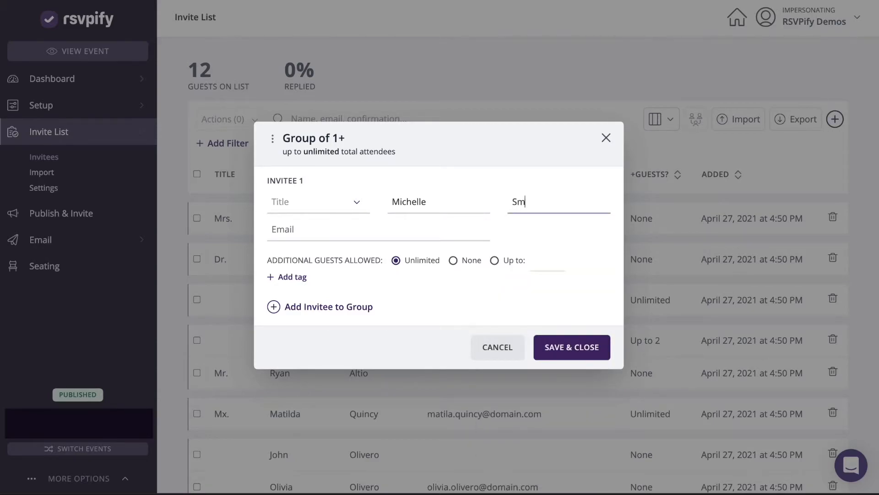
{"action": "type", "text": "ith"}
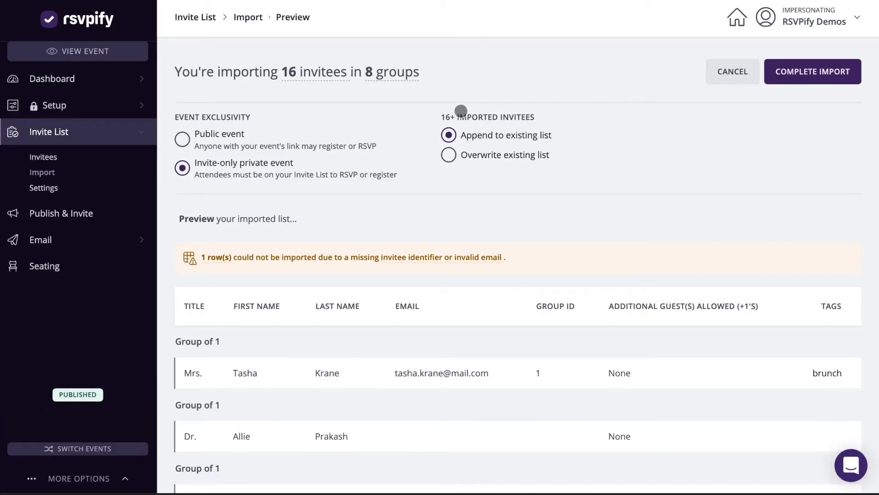
{"action": "mouse_move", "coordinate": [218, 140]}
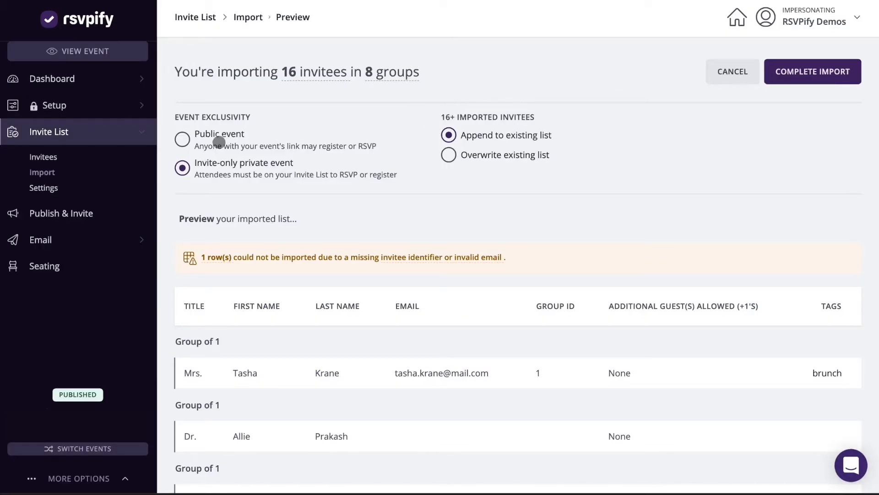
Step: Make the 16-invitee event public and choose Publish & Make Live
{"action": "left_click", "coordinate": [182, 139]}
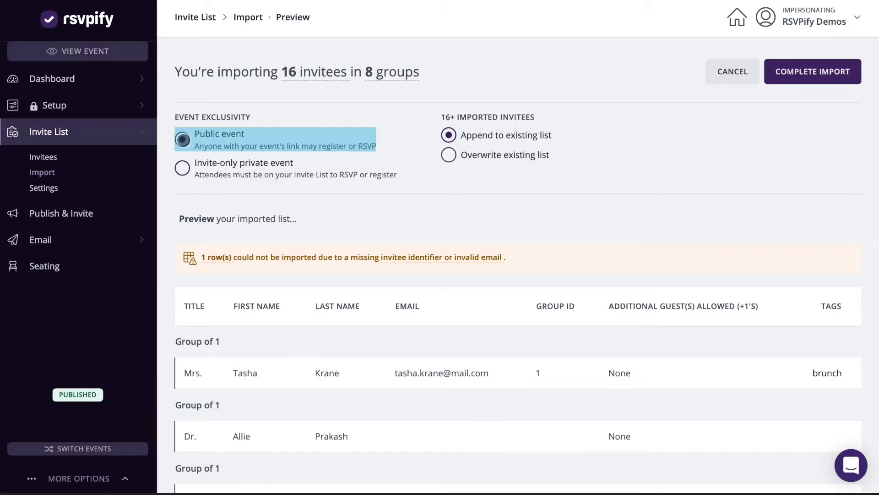
{"action": "left_click", "coordinate": [812, 72]}
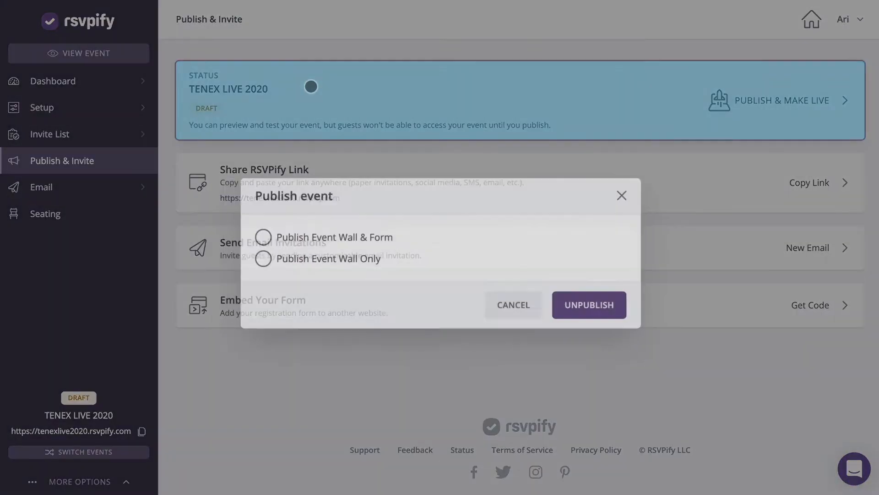
Step: Publish TENEX LIVE 2020 with both the event wall and reply form live
{"action": "left_click", "coordinate": [276, 232]}
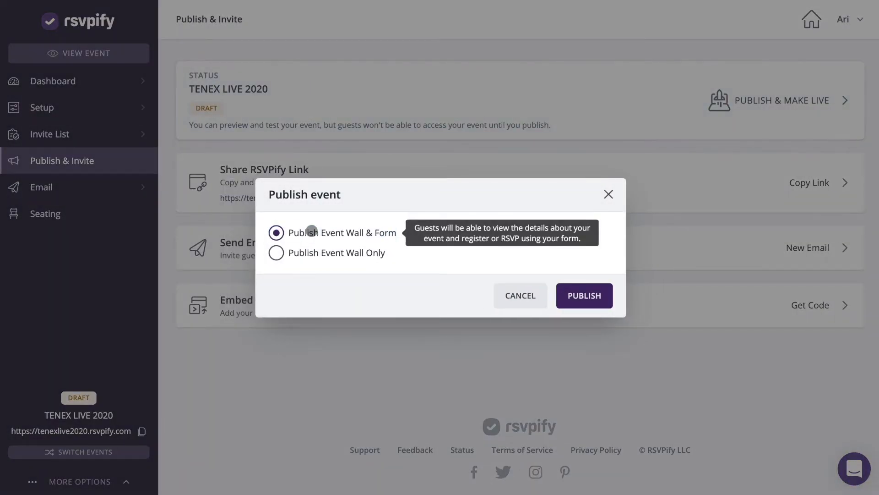
{"action": "left_click", "coordinate": [584, 296]}
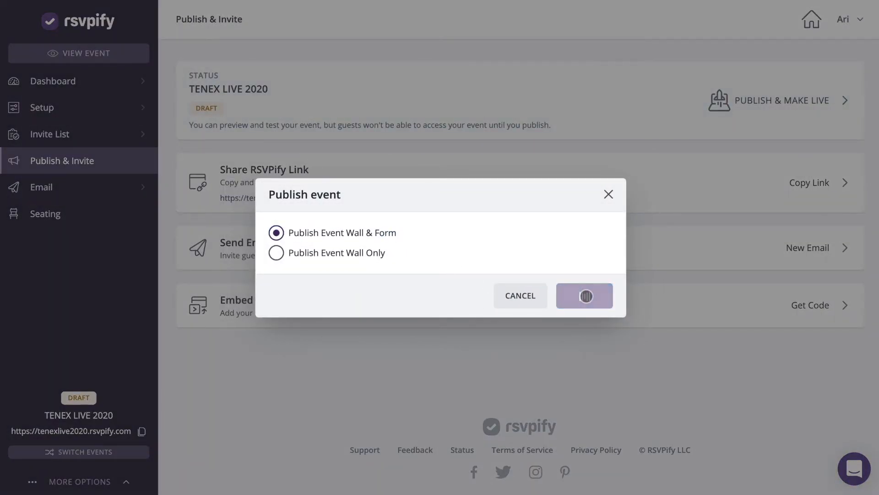
{"action": "left_click", "coordinate": [584, 295]}
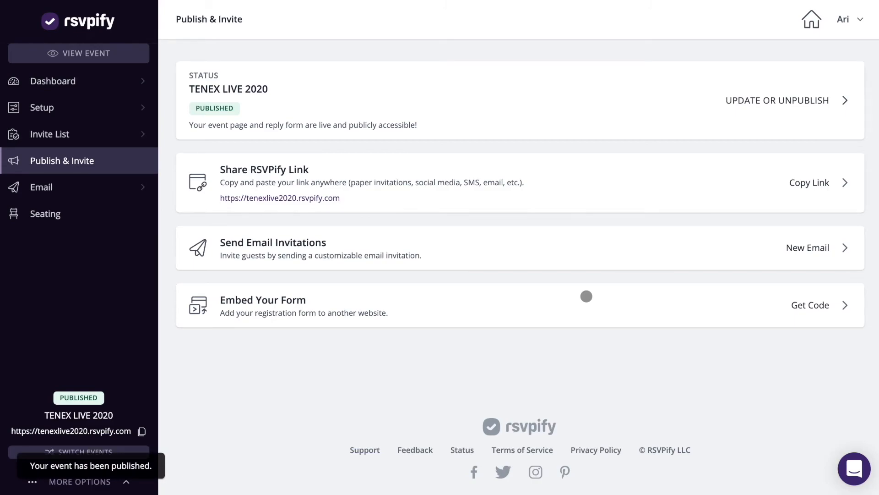
{"action": "left_click", "coordinate": [809, 183]}
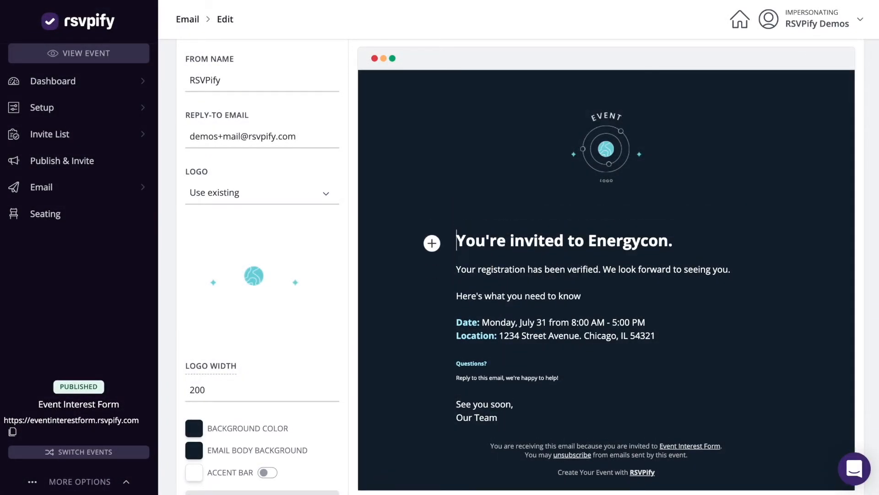
Step: Insert a Link to Event button into the Energycon invitation email body
{"action": "left_click", "coordinate": [431, 243]}
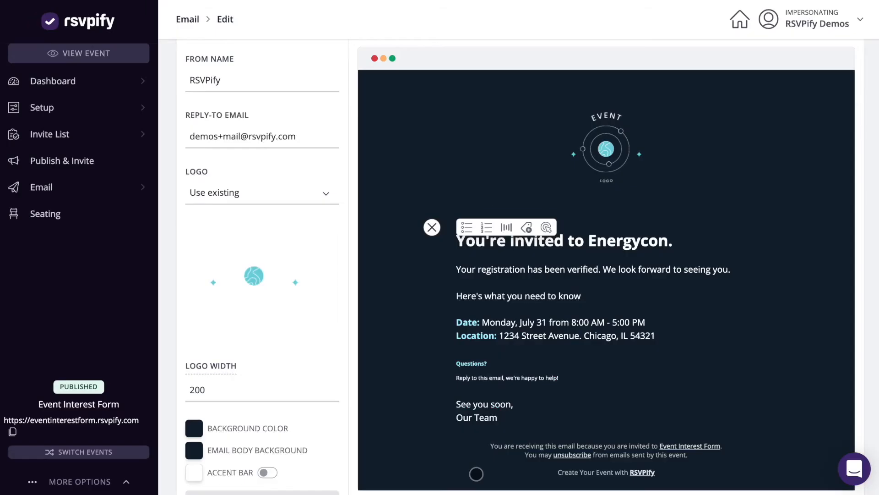
{"action": "scroll", "scroll_direction": "down", "scroll_amount": 3}
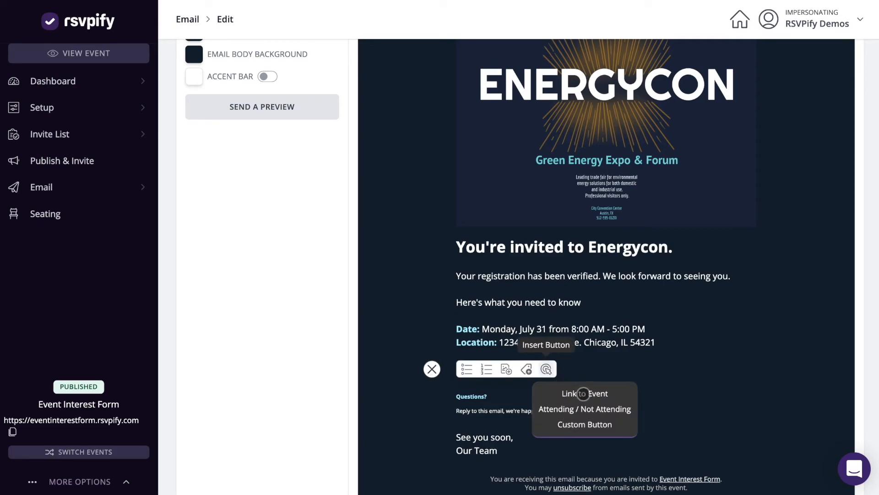
{"action": "left_click", "coordinate": [584, 424]}
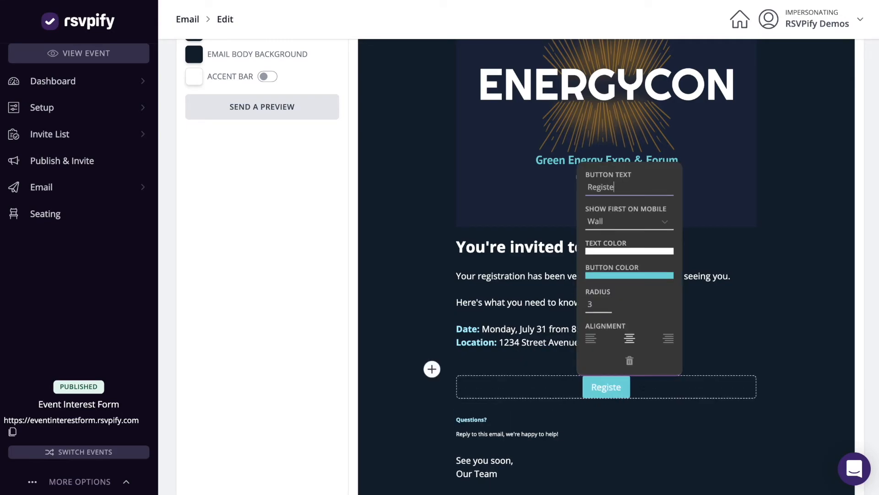
{"action": "left_click", "coordinate": [838, 110]}
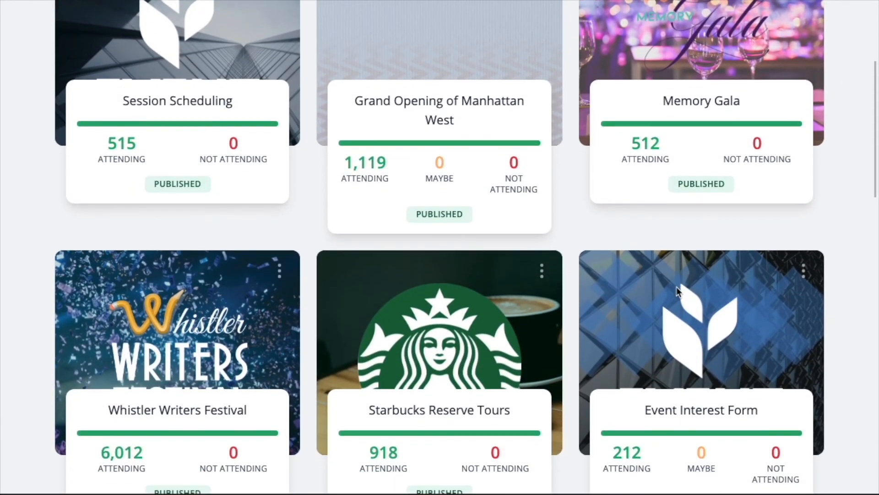
Step: Scroll through the event cards down to Virtual Fundraiser Gala
{"action": "scroll", "scroll_direction": "down", "scroll_amount": 3}
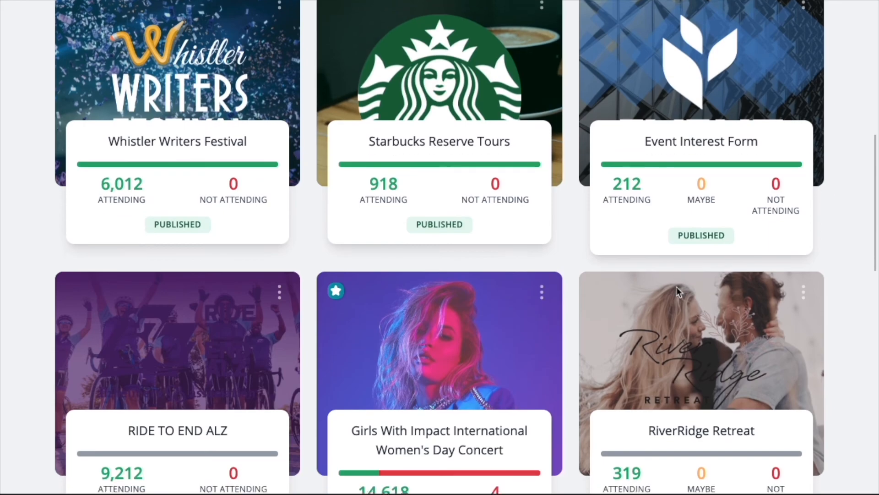
{"action": "scroll", "scroll_direction": "down", "scroll_amount": 3}
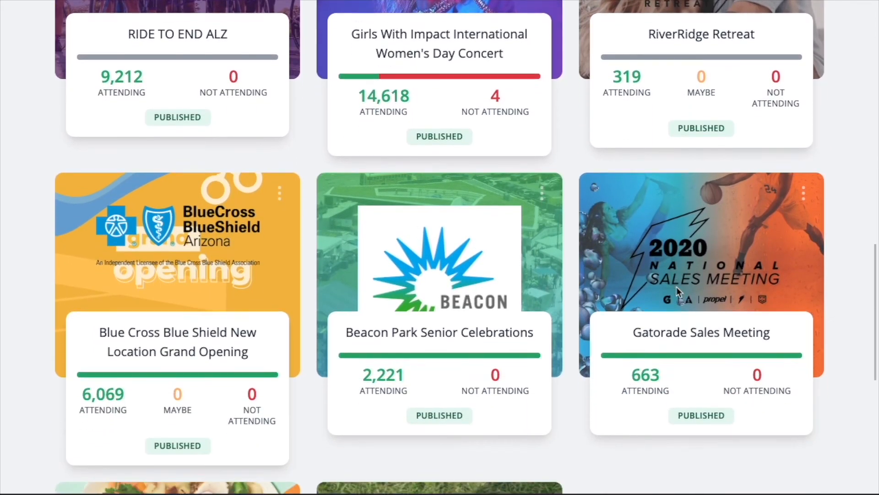
{"action": "scroll", "scroll_direction": "down", "scroll_amount": 3}
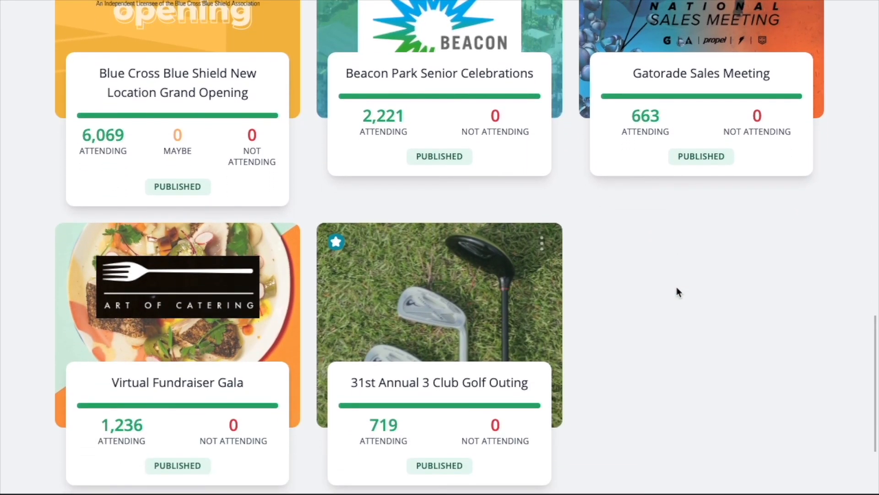